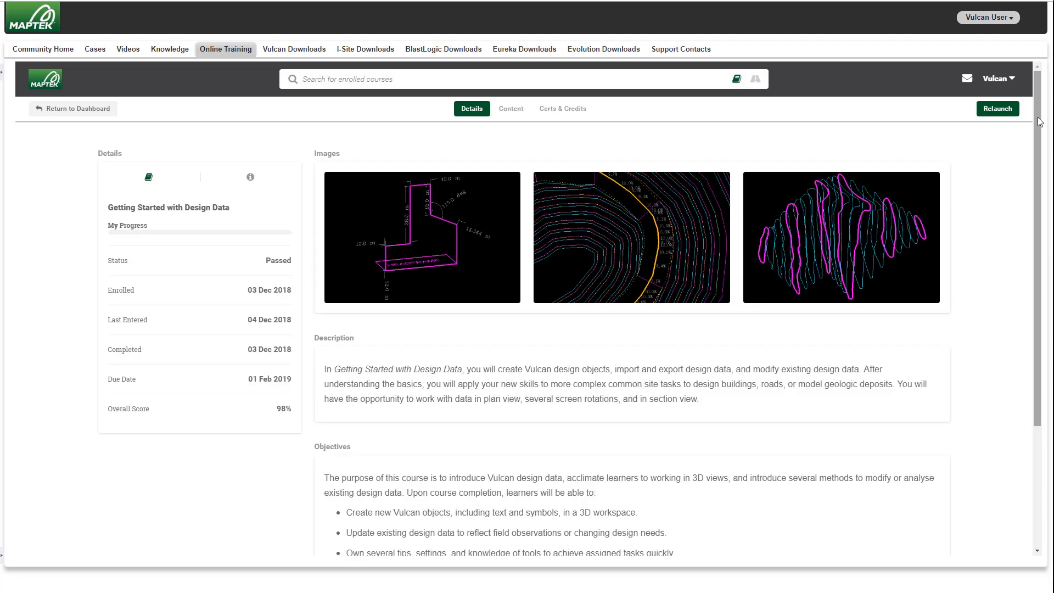
- Remove the primitive from the DRIFT group tunnel via Select By Group
scroll(down, 3)
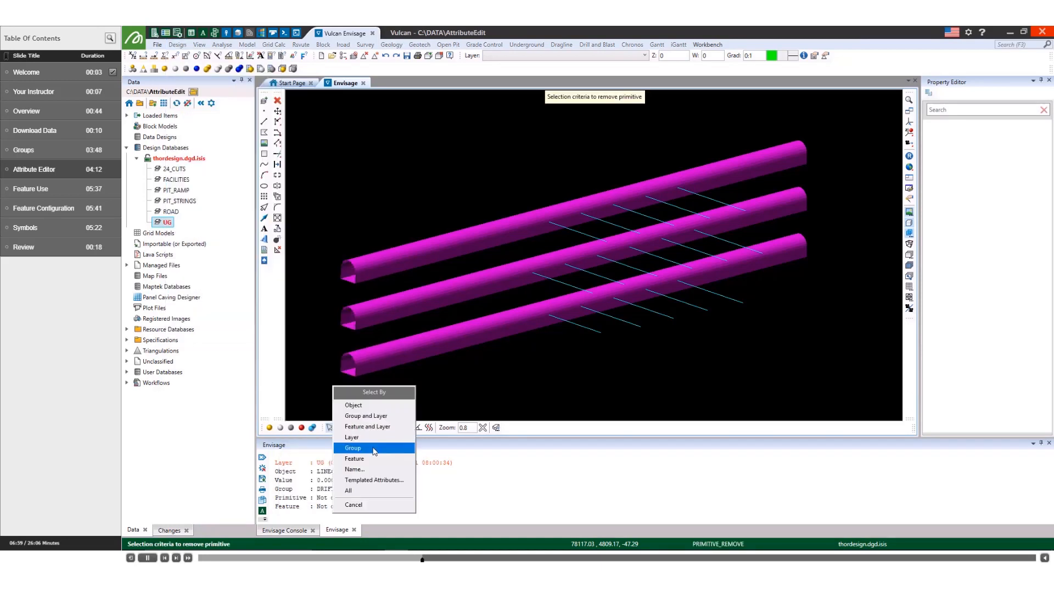
click(352, 447)
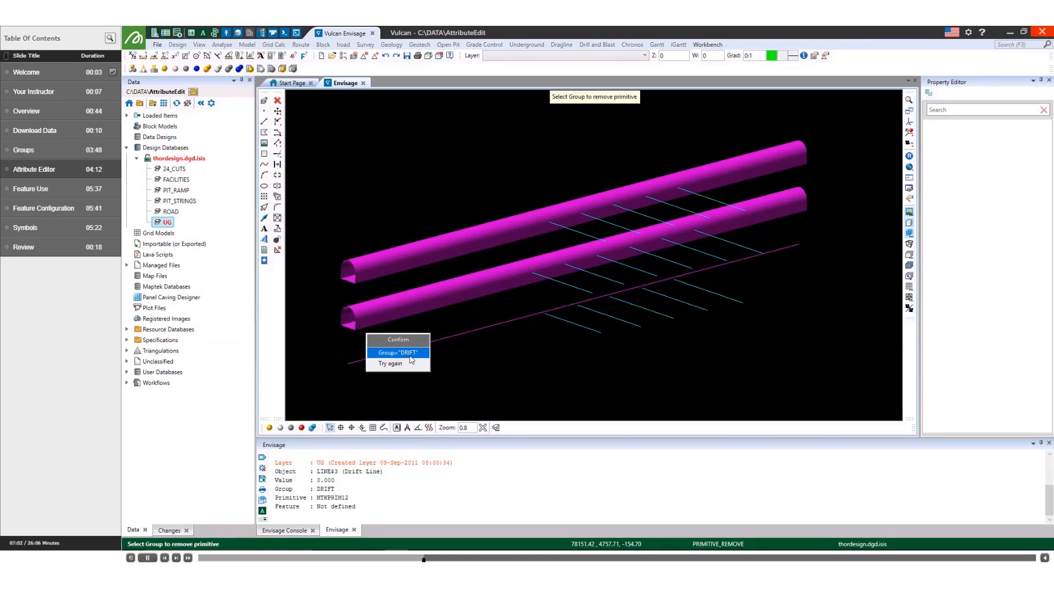
click(397, 339)
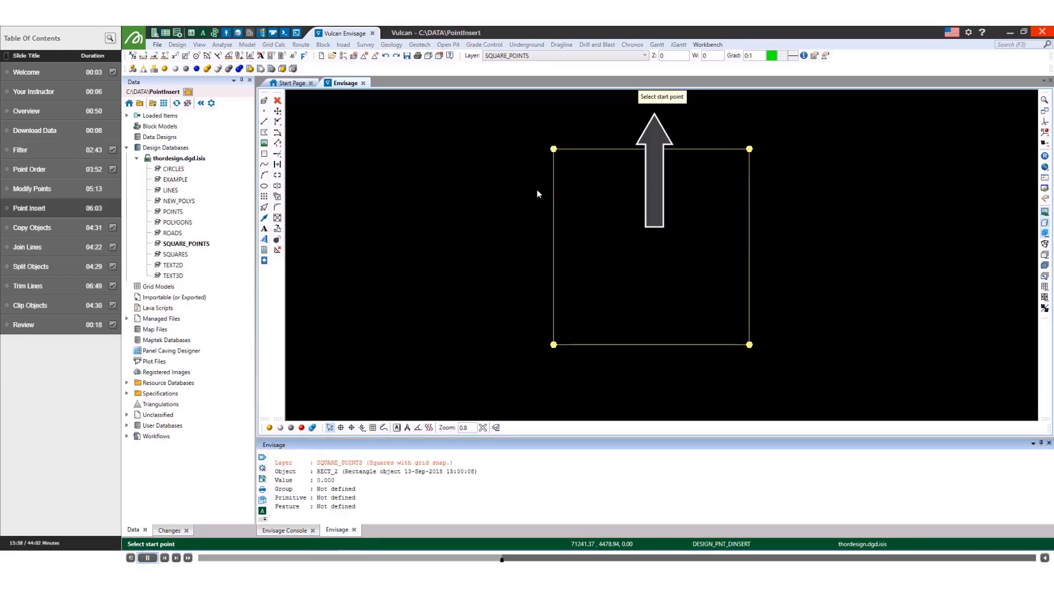
- Insert points on the square from a picked start point and retain the joined cross-cut line
click(572, 148)
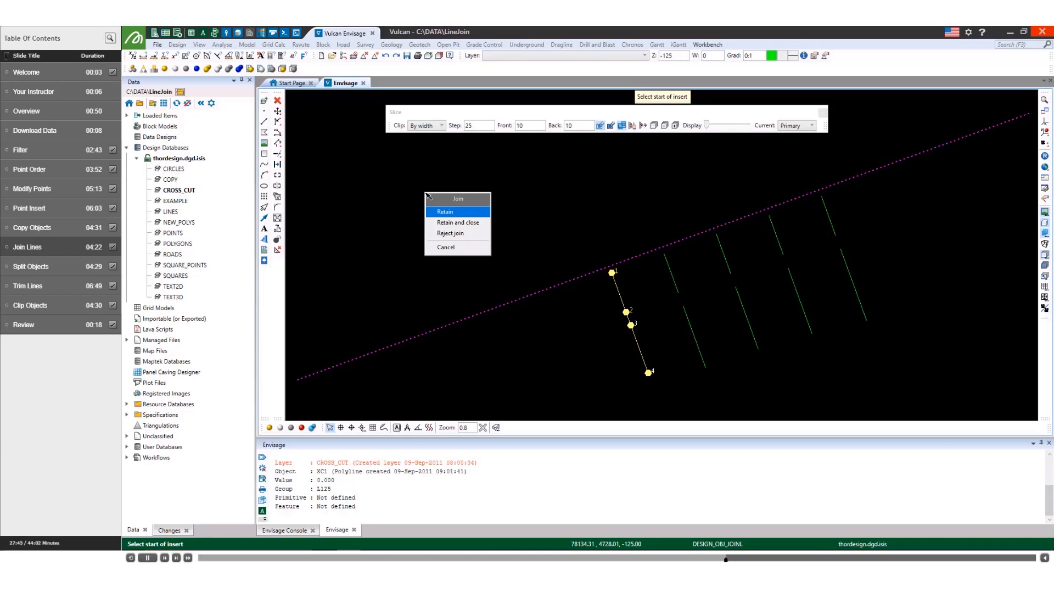
click(444, 212)
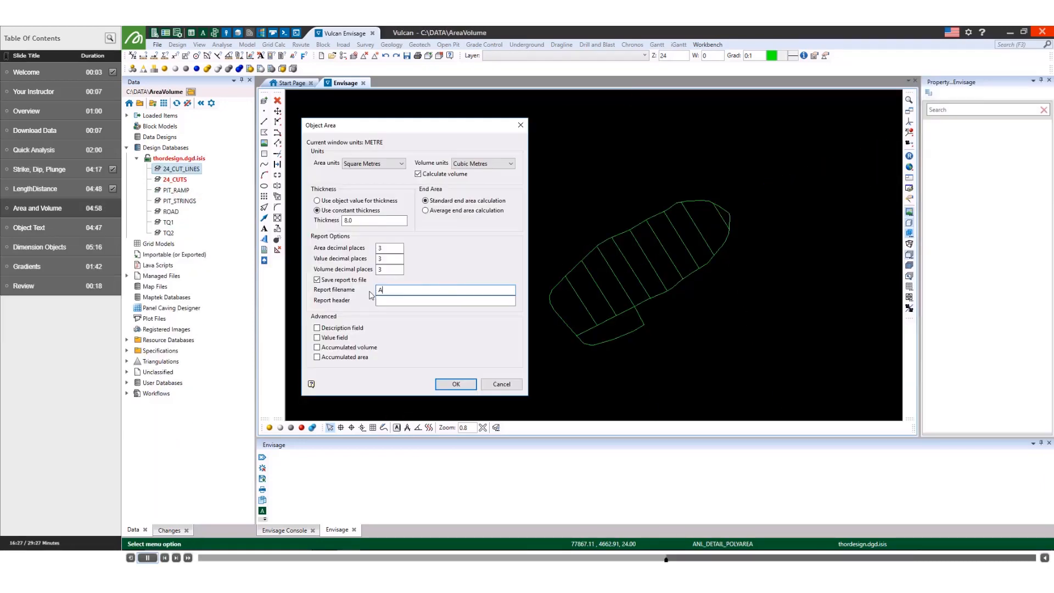
- Report the layer's polygon area and volume to a file named AreaVolume, selecting by layer
text(reaVolume)
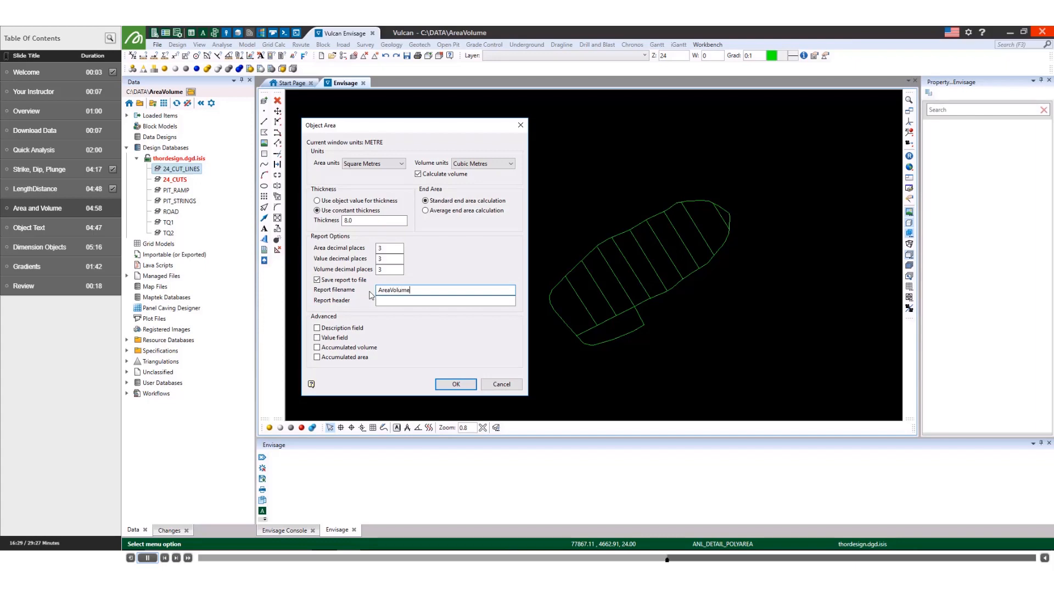
click(454, 384)
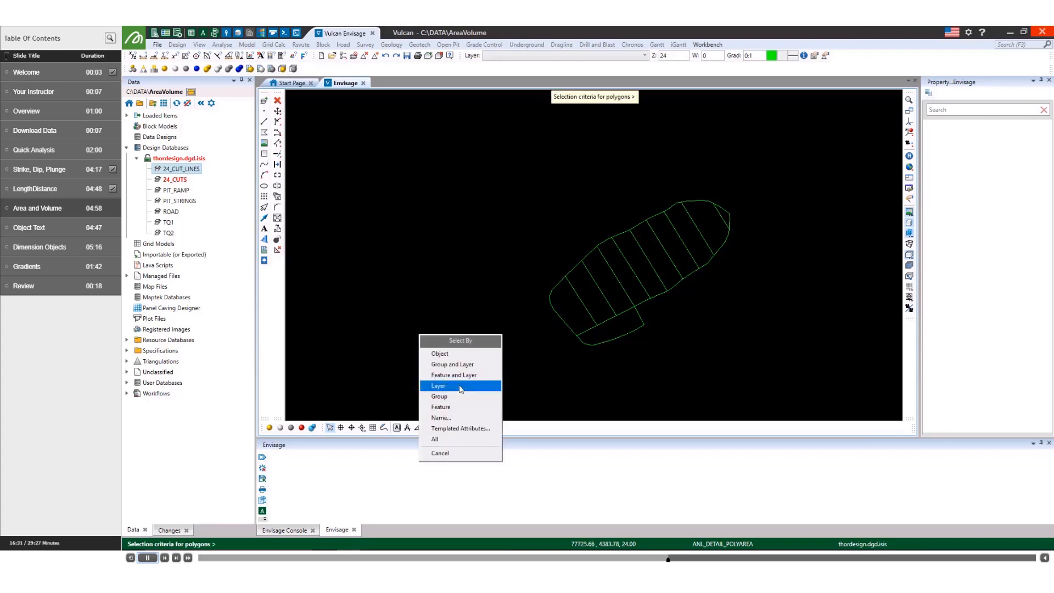
click(438, 385)
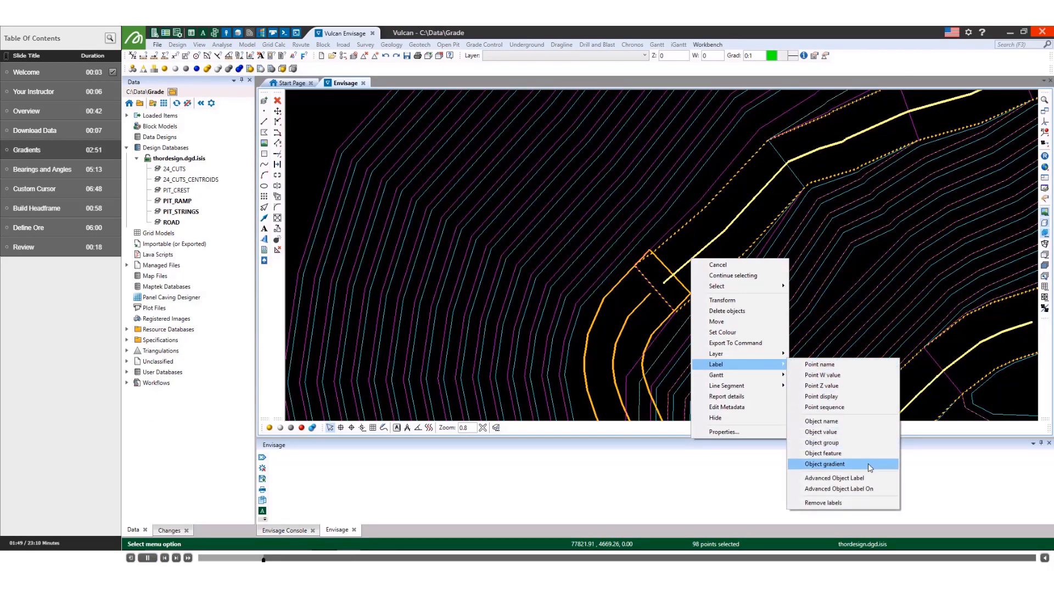
- Label the selected strings with their object gradients shown as percentages
click(824, 463)
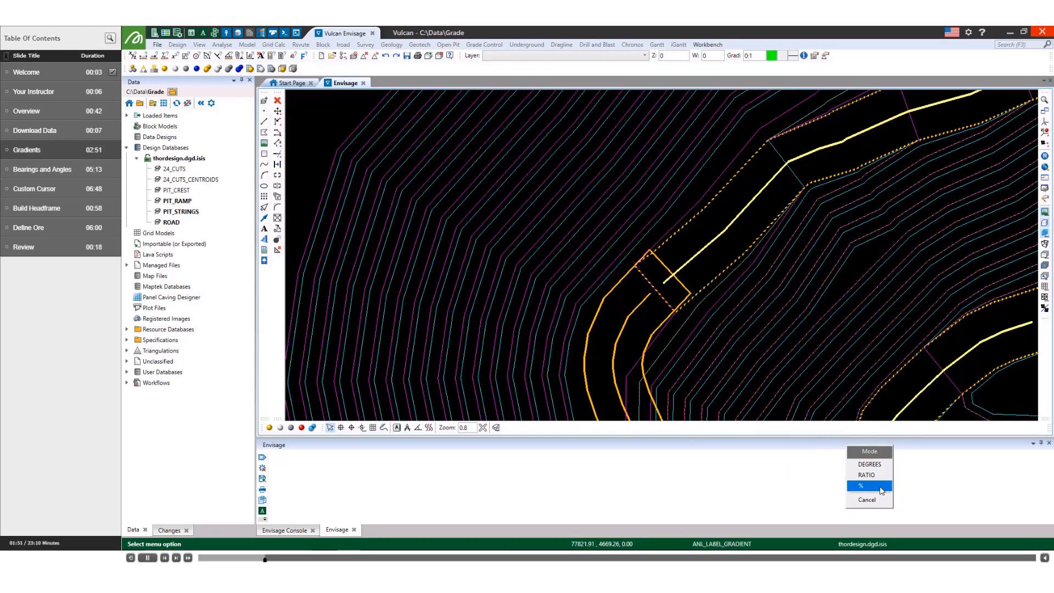
click(869, 484)
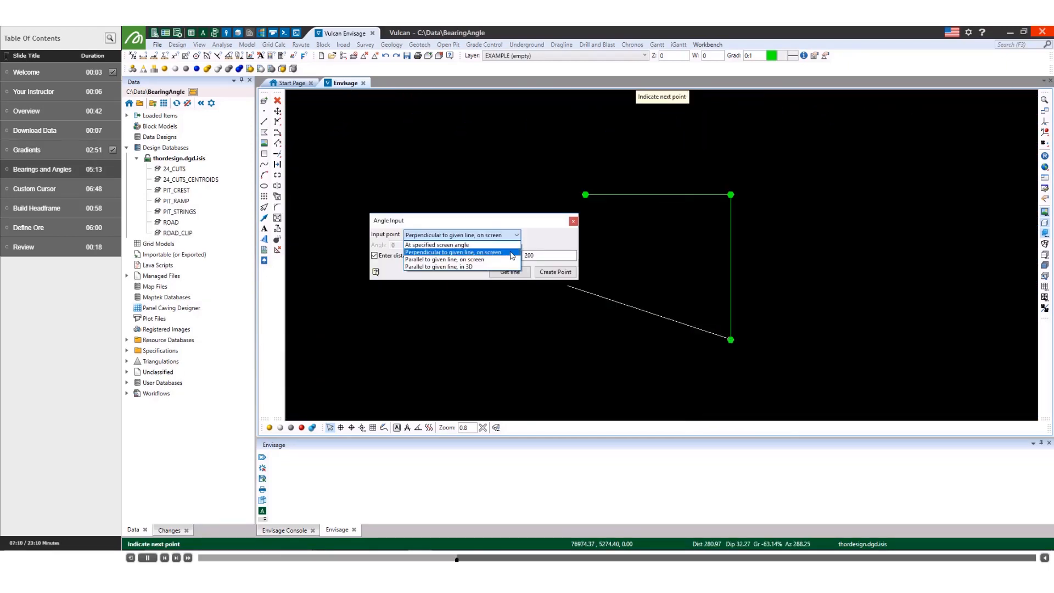
- Place a point perpendicular to a given line on screen and rotate the custom cursor by 43
click(445, 259)
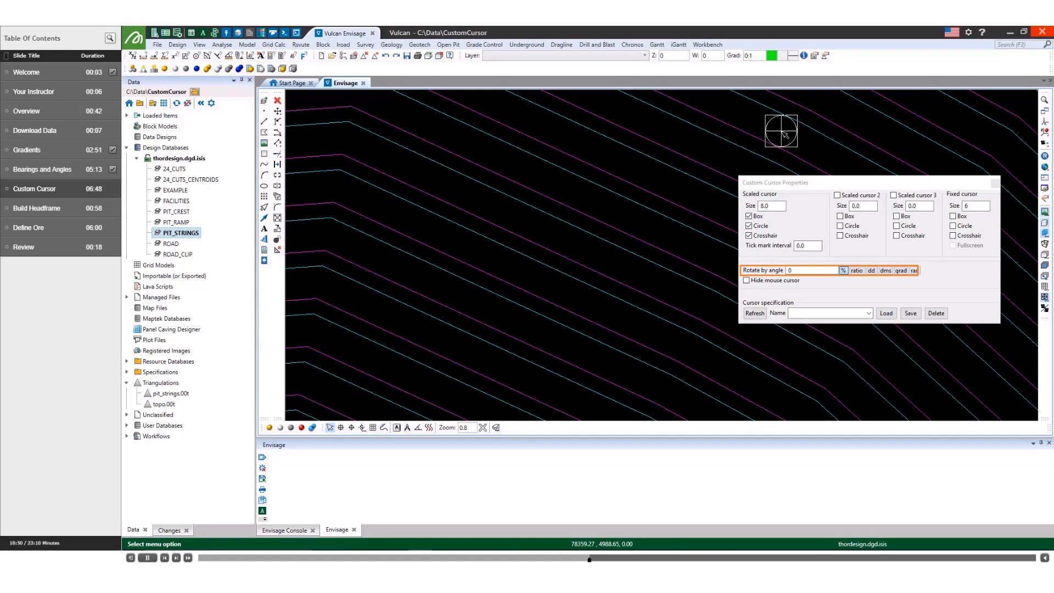
text(43)
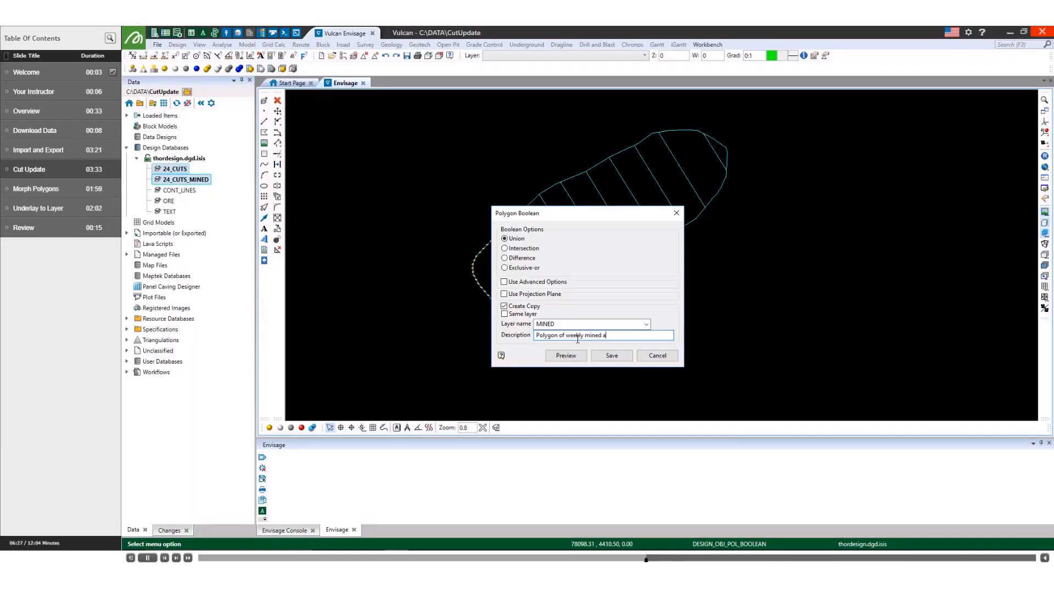
- Save the union copy to layer MINED and allocate drillholes to layer DRILLHOLES described 'Converted drillhole data'
text(rea)
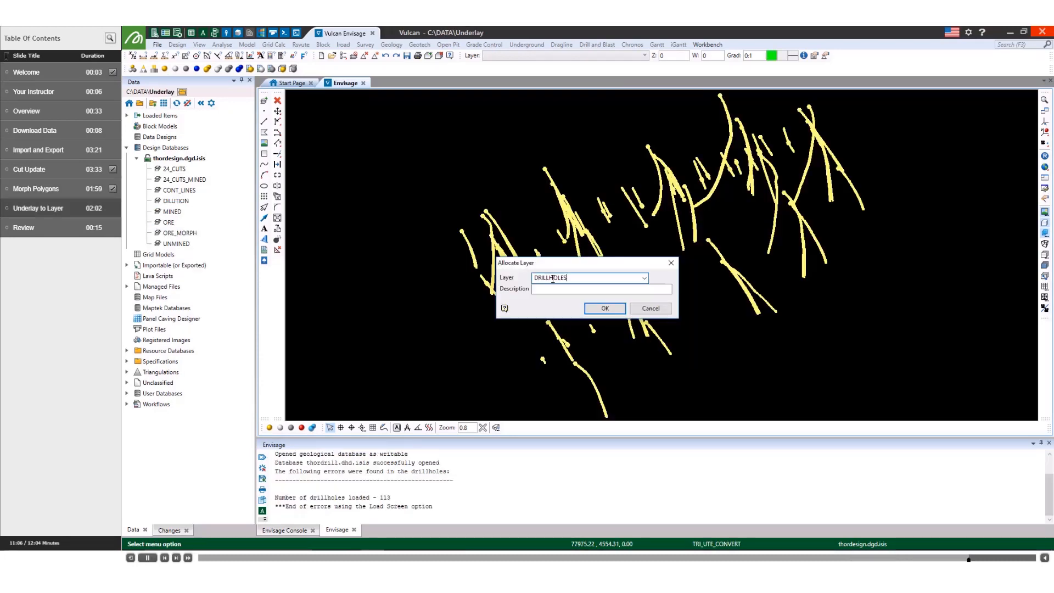
text(Converted drillhole data)
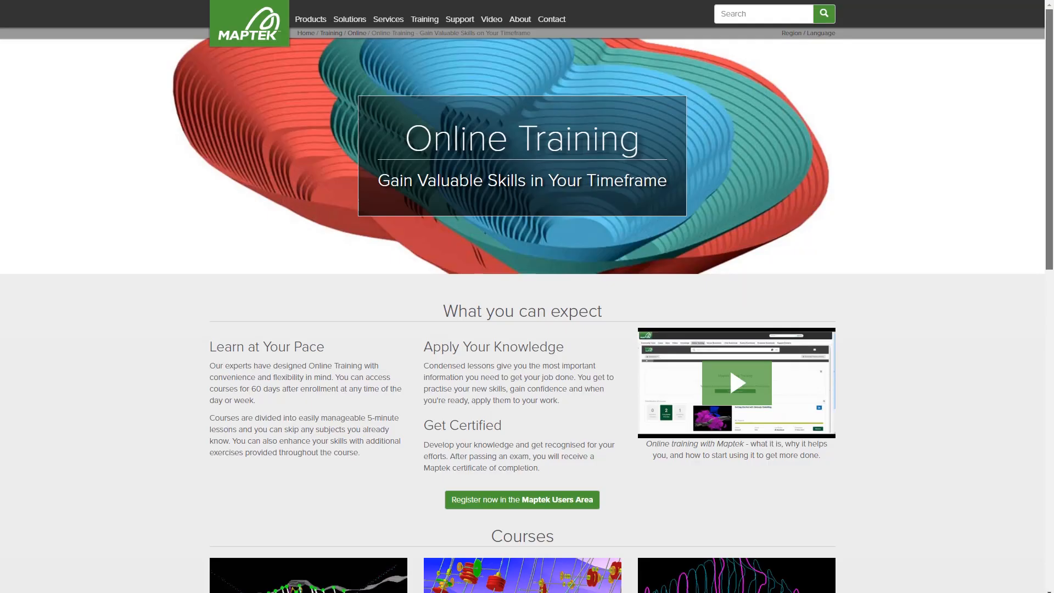
scroll(down, 3)
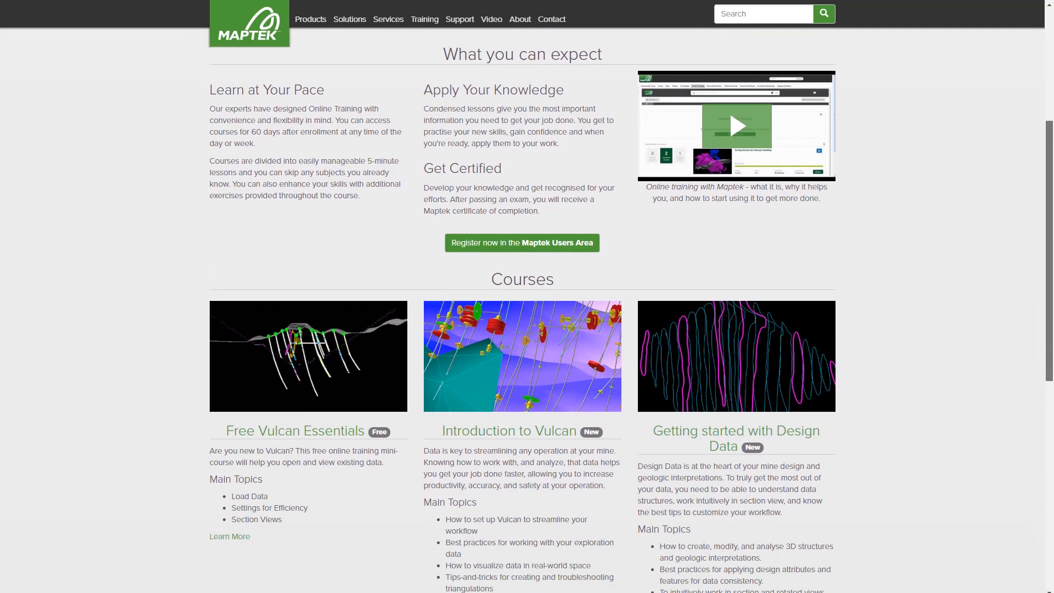
scroll(down, 3)
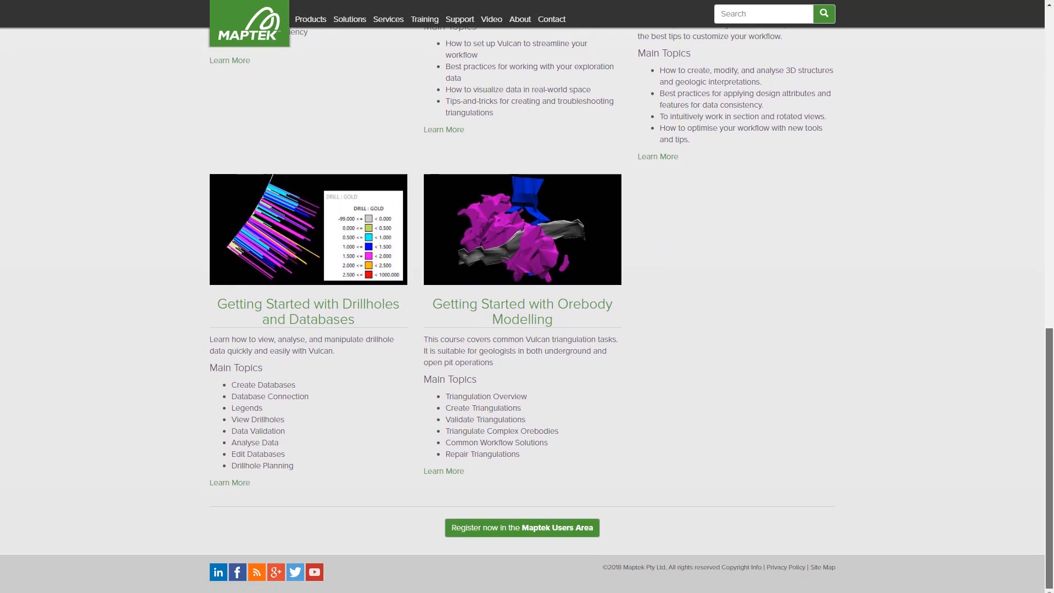